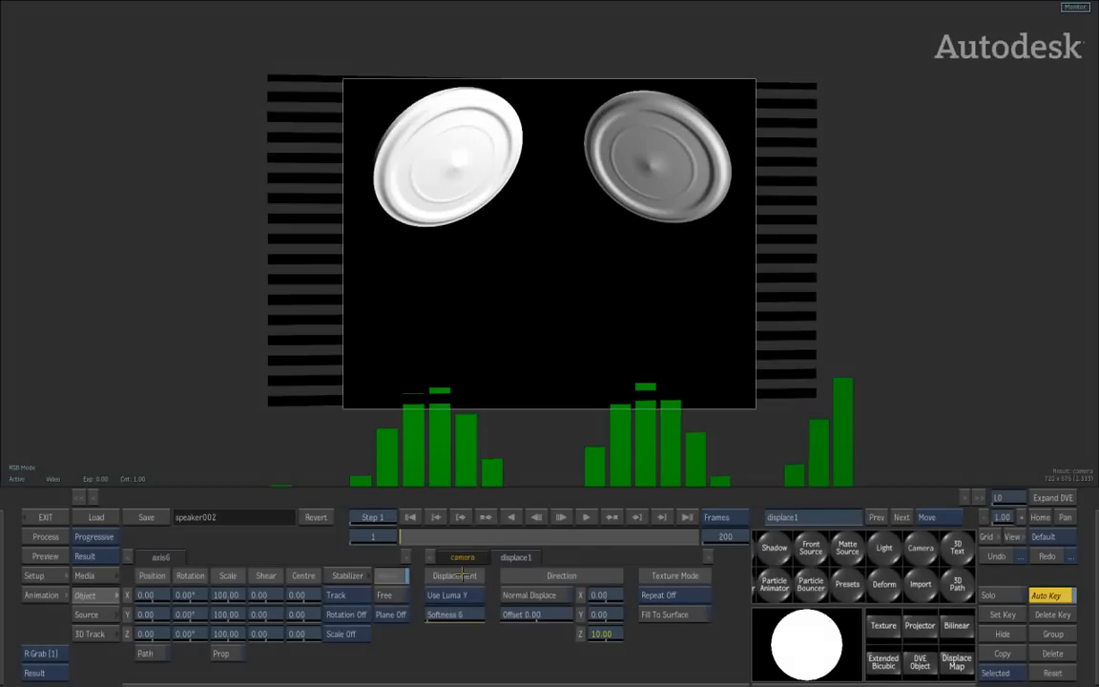
Show the Audio tracker controls in the Animation channel editor
{"action": "left_click", "coordinate": [41, 595]}
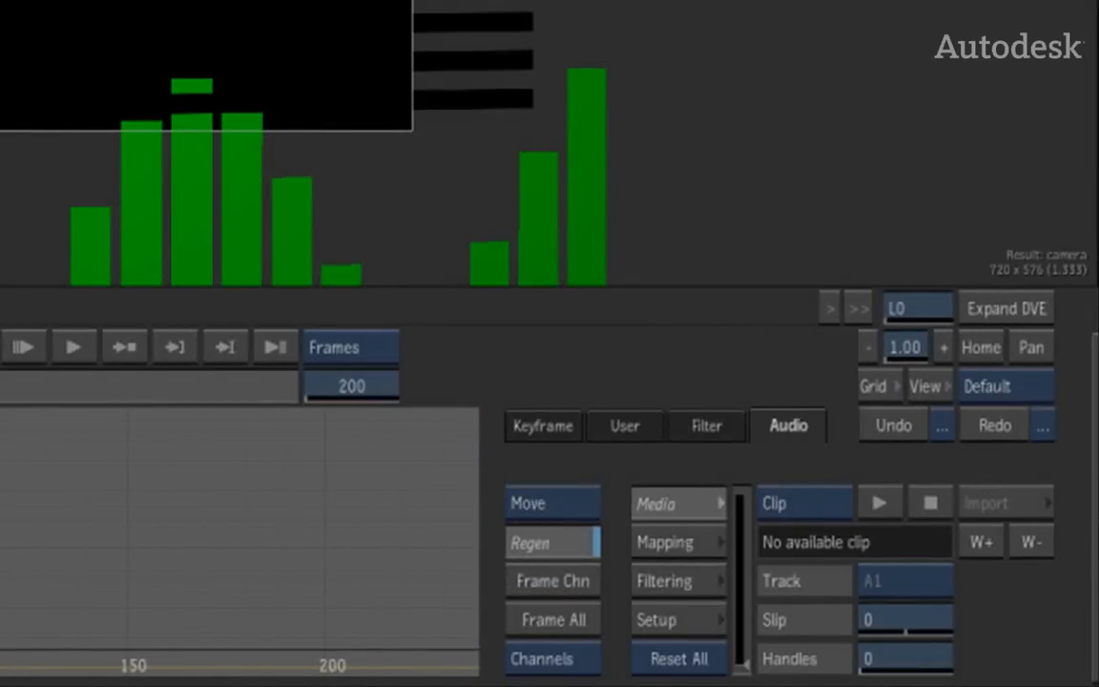
{"action": "mouse_move", "coordinate": [830, 440]}
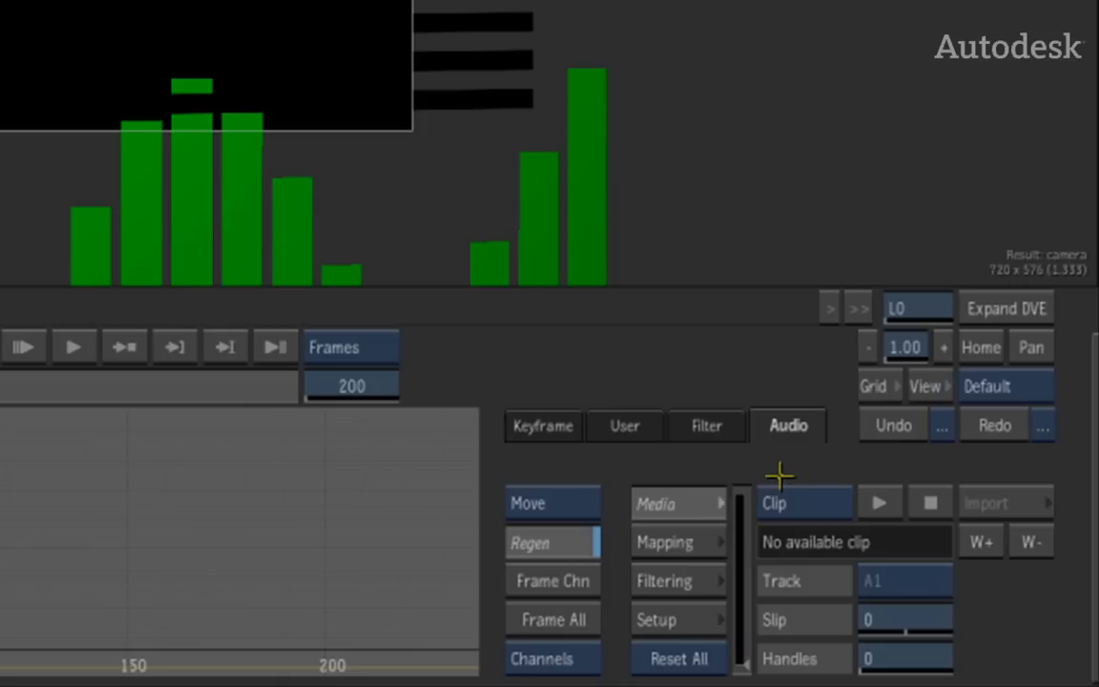
{"action": "mouse_move", "coordinate": [784, 563]}
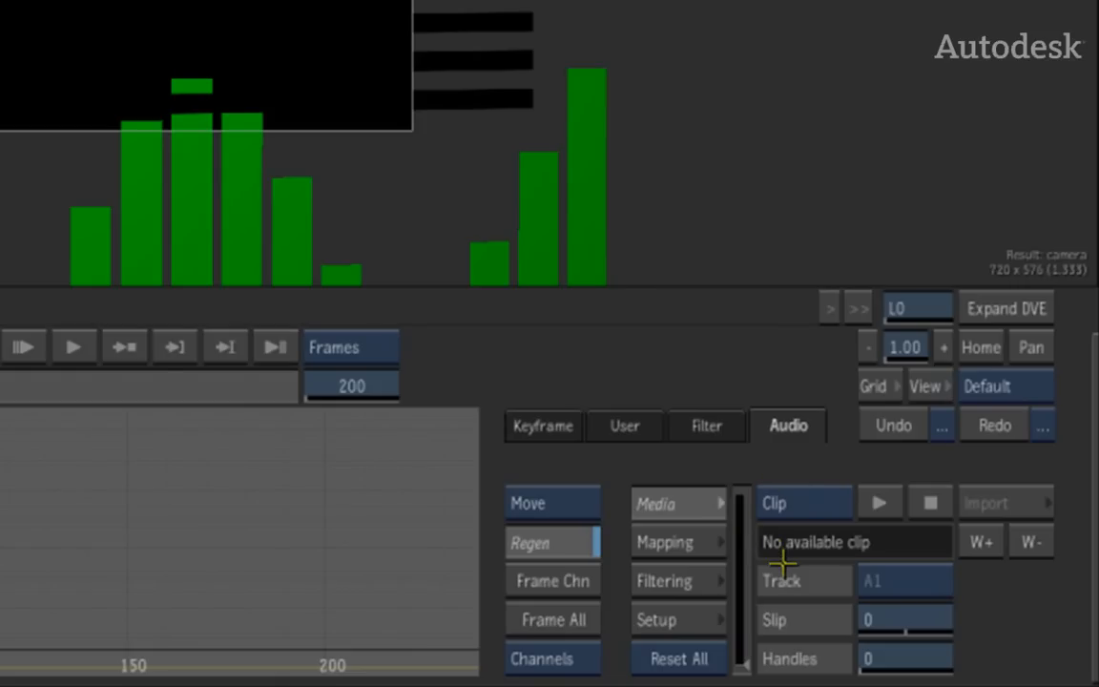
{"action": "mouse_move", "coordinate": [799, 562]}
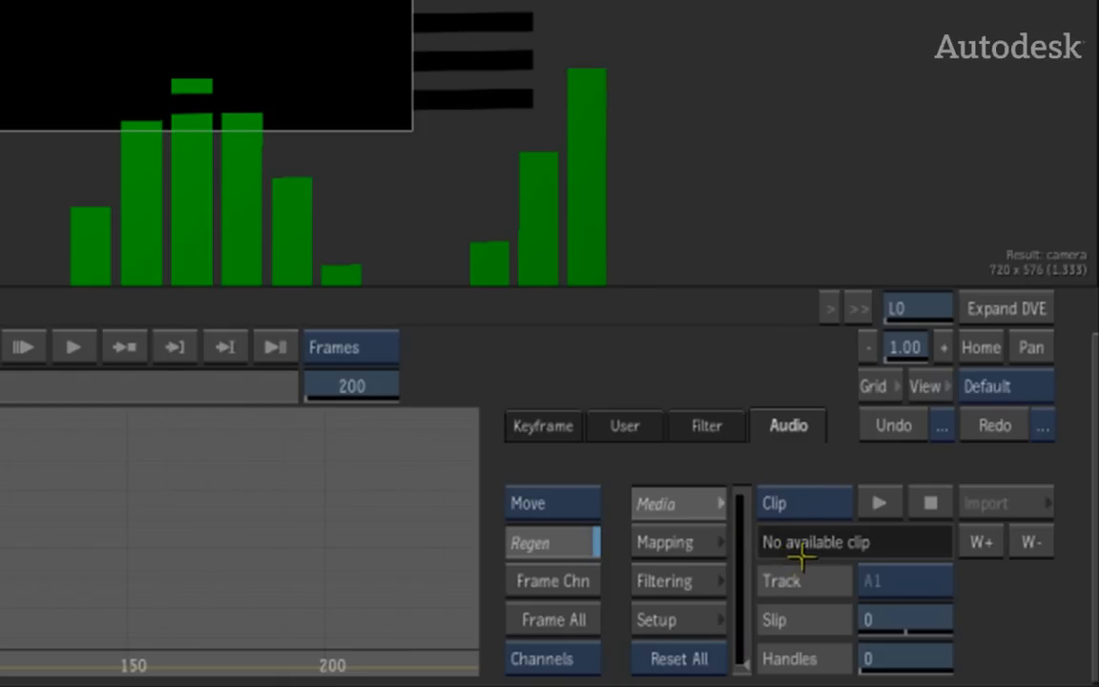
{"action": "mouse_move", "coordinate": [811, 549]}
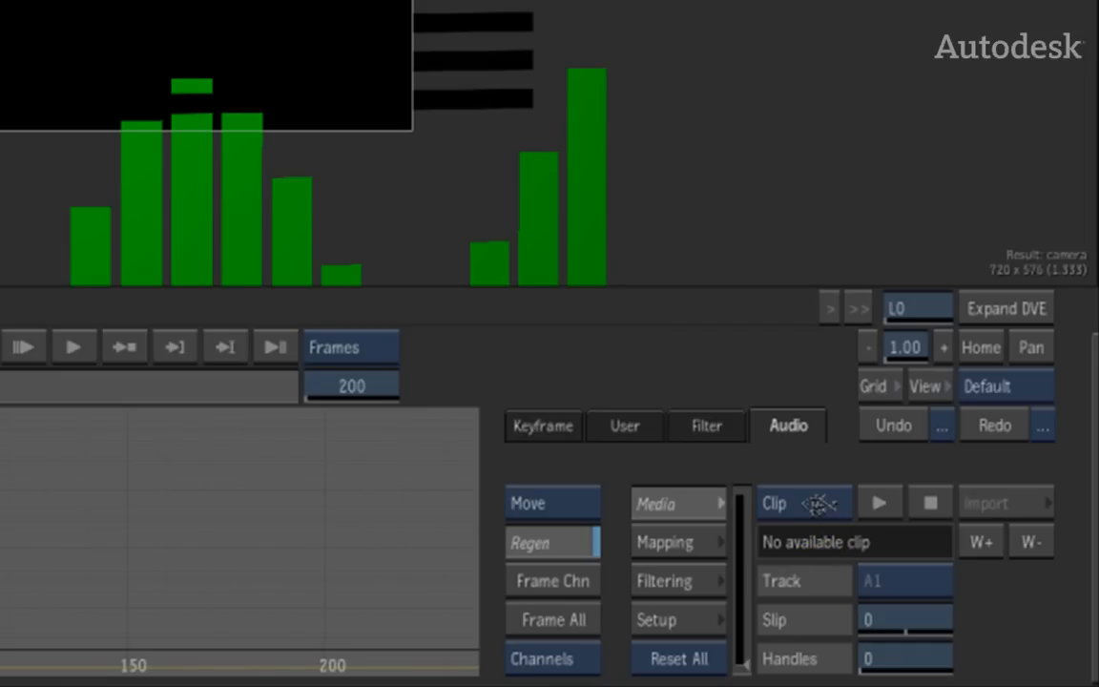
Import the music002 audio file as the Audio tracker source
{"action": "left_click", "coordinate": [986, 503]}
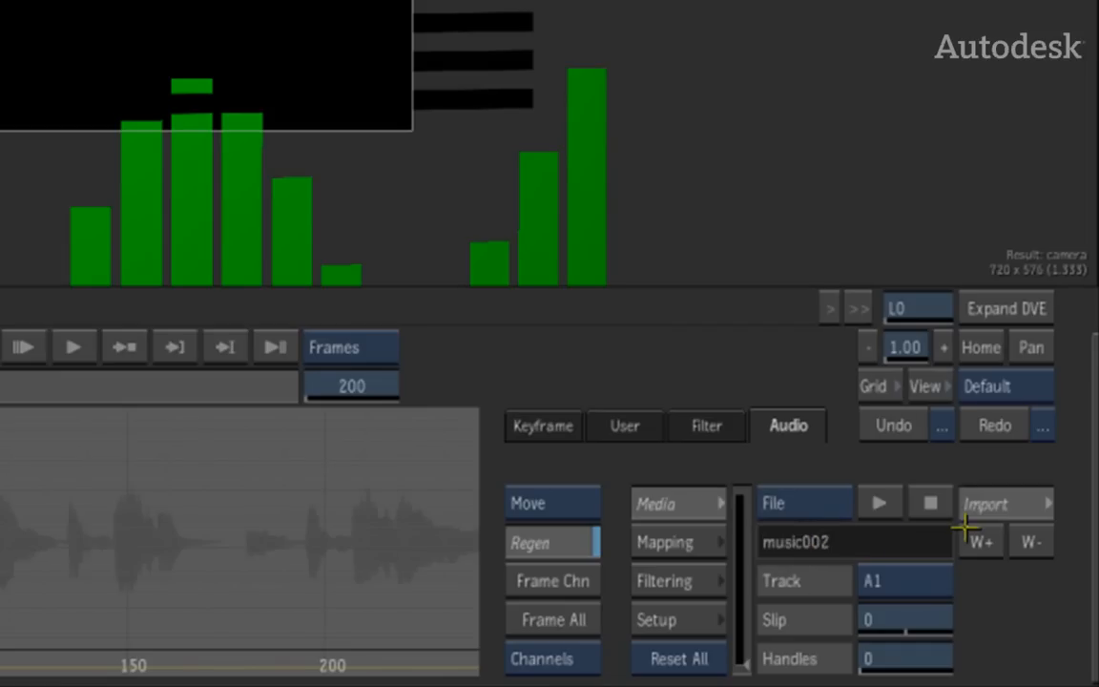
{"action": "left_click", "coordinate": [992, 503]}
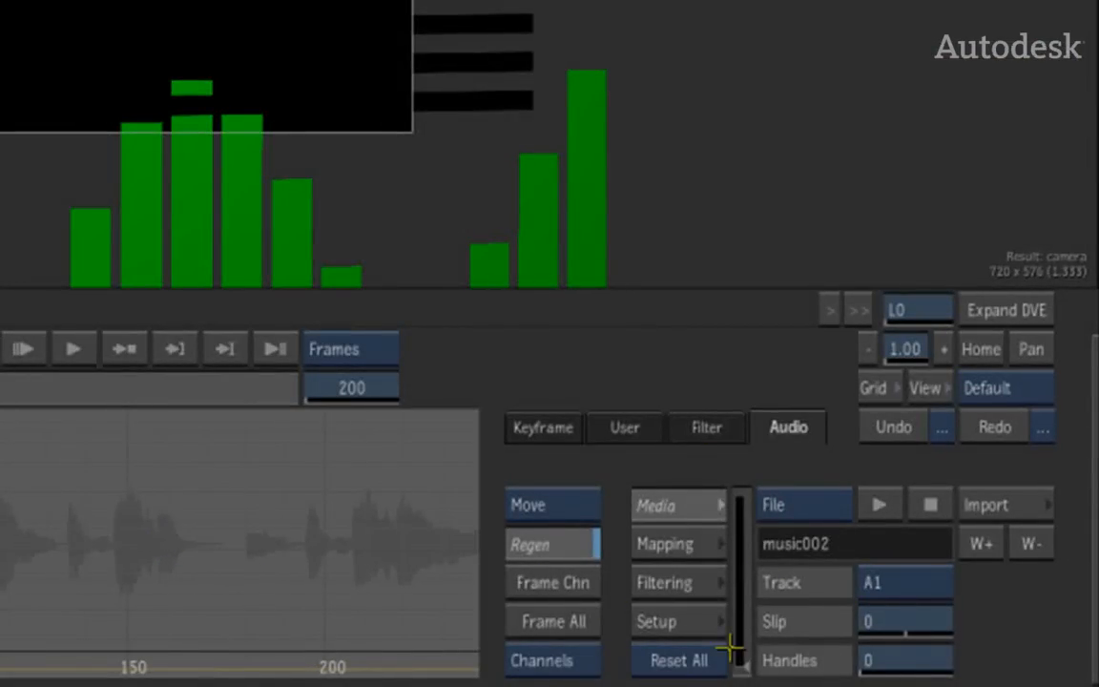
{"action": "mouse_move", "coordinate": [878, 521]}
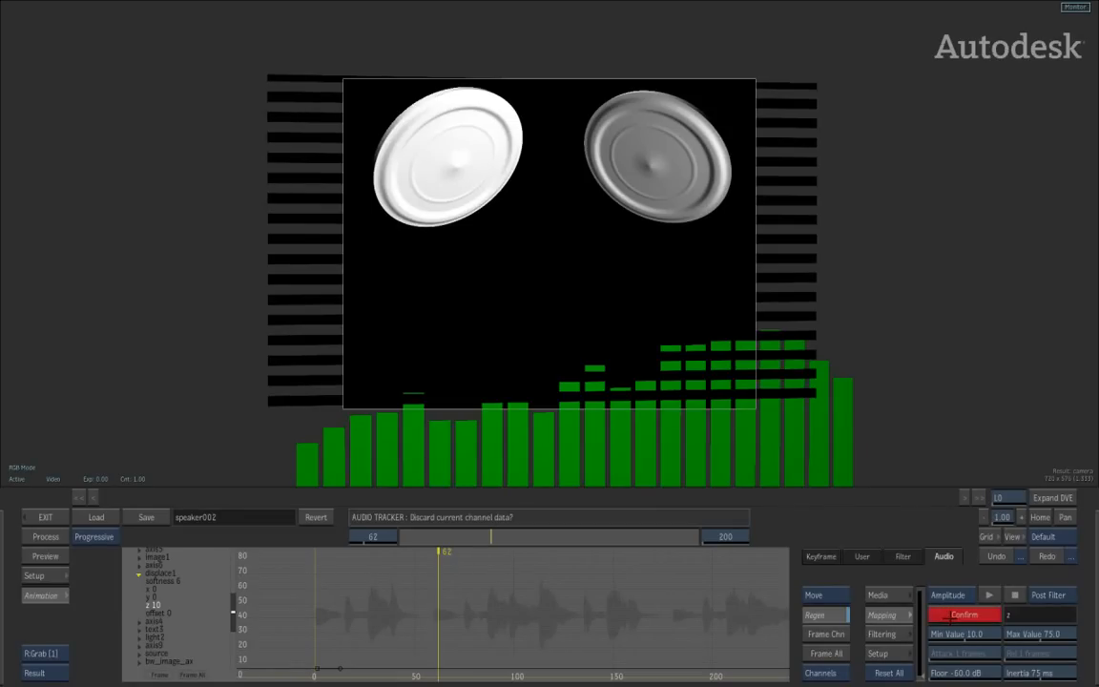
Confirm discarding displace1 z channel data to link it to the audio, range 10 to 75
{"action": "left_click", "coordinate": [964, 614]}
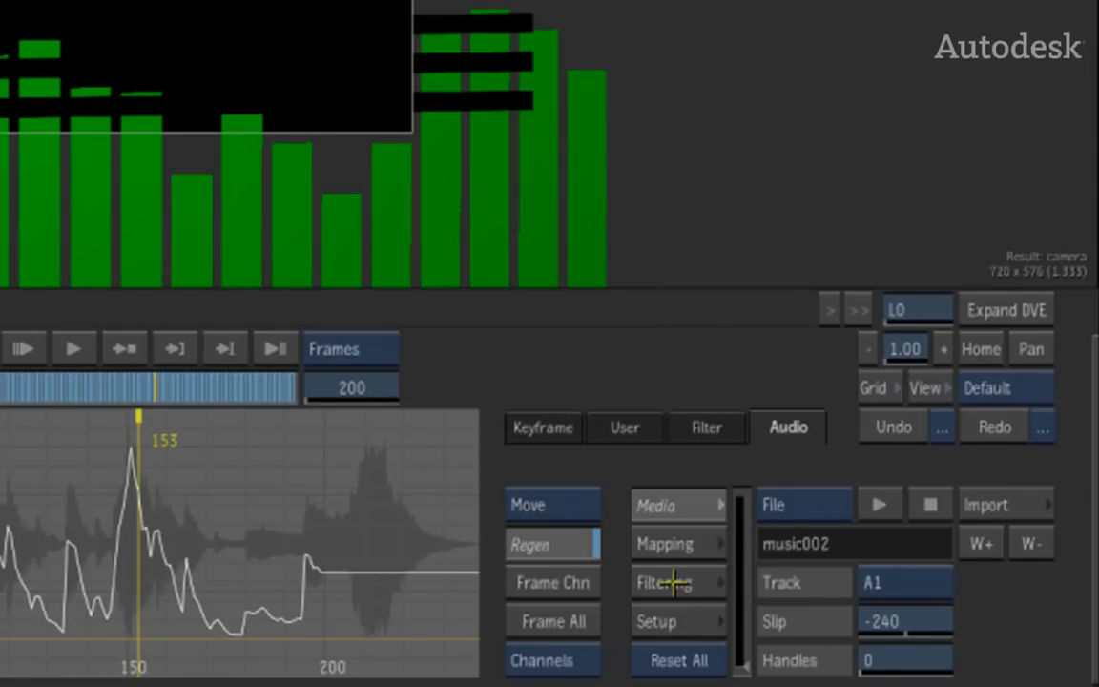
Bring up the audio frequency Filtering options after slipping the music -240
{"action": "left_click", "coordinate": [664, 583]}
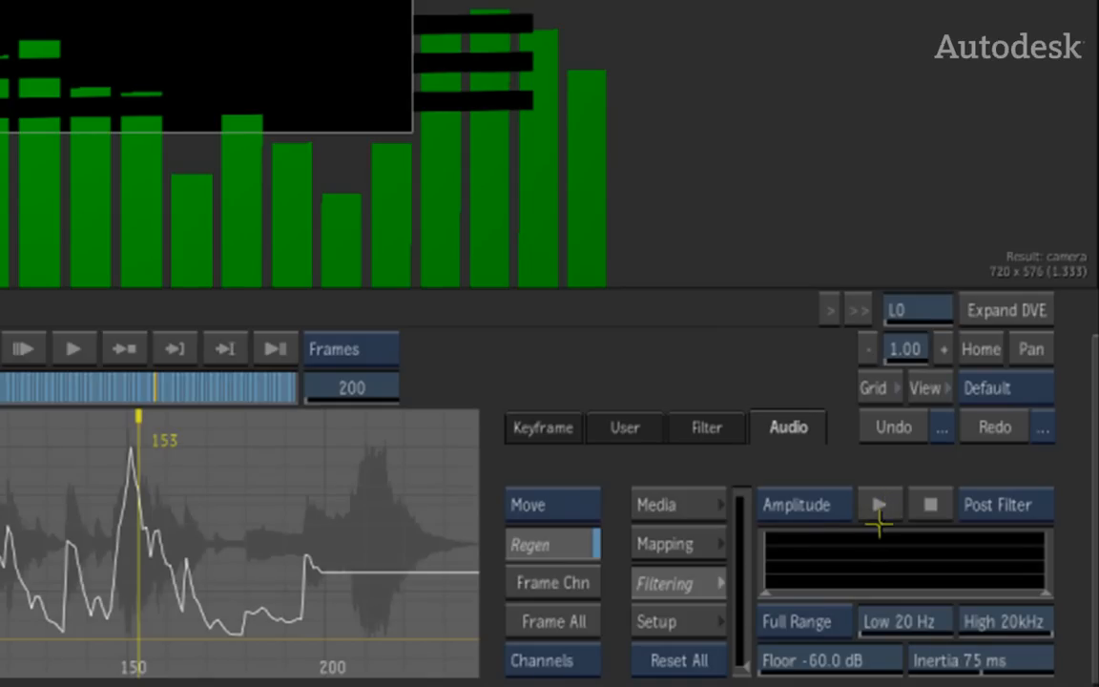
Preview the audio spectrum before applying the Bass preset (20–100 Hz)
{"action": "left_click", "coordinate": [879, 504]}
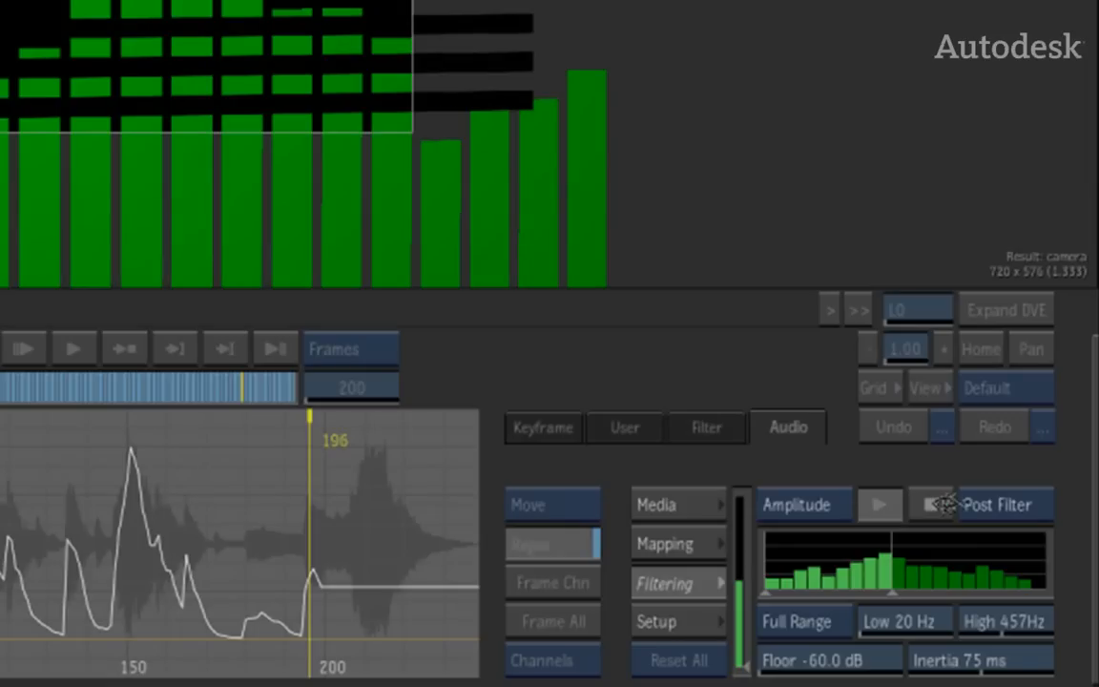
{"action": "left_click", "coordinate": [803, 504]}
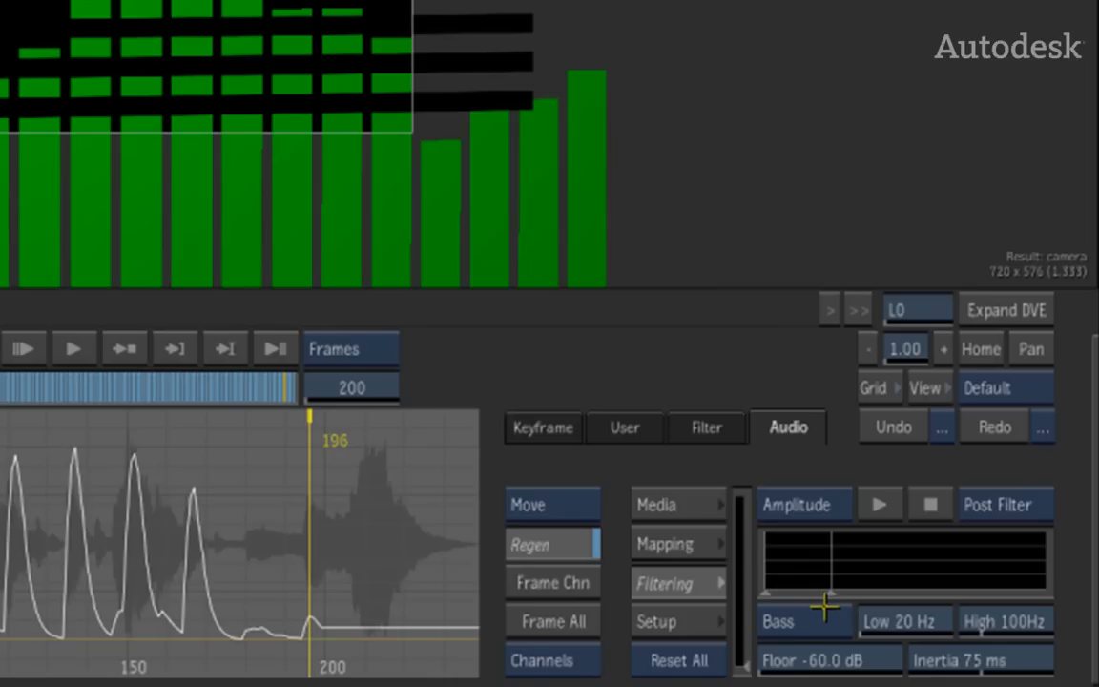
{"action": "mouse_move", "coordinate": [245, 589]}
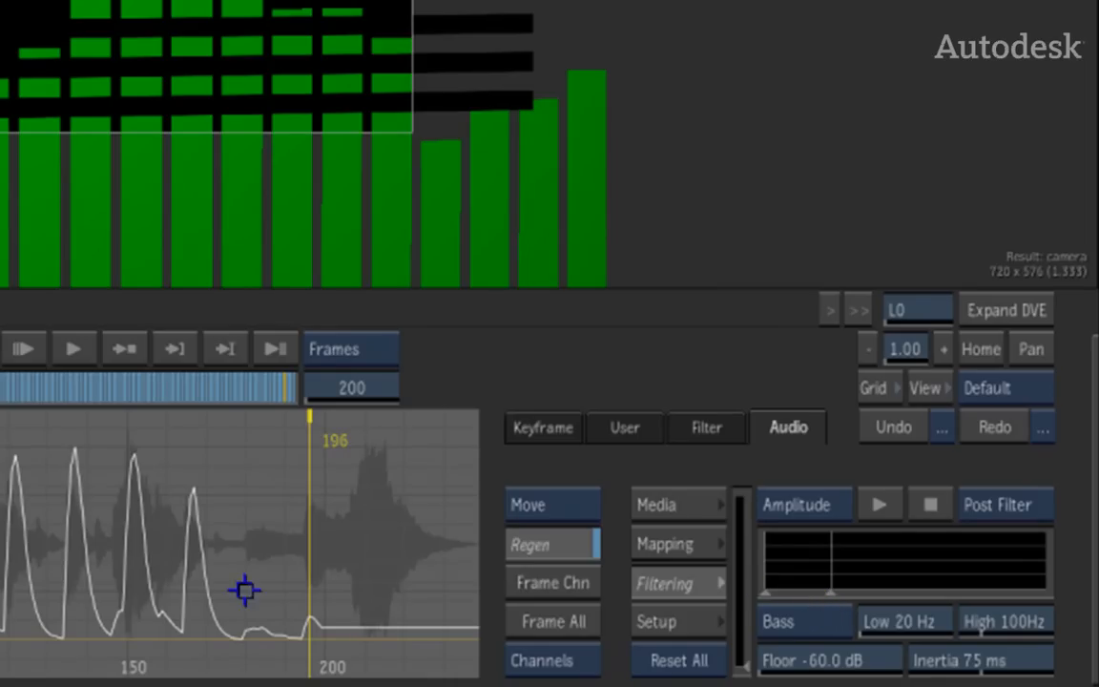
{"action": "mouse_move", "coordinate": [272, 625]}
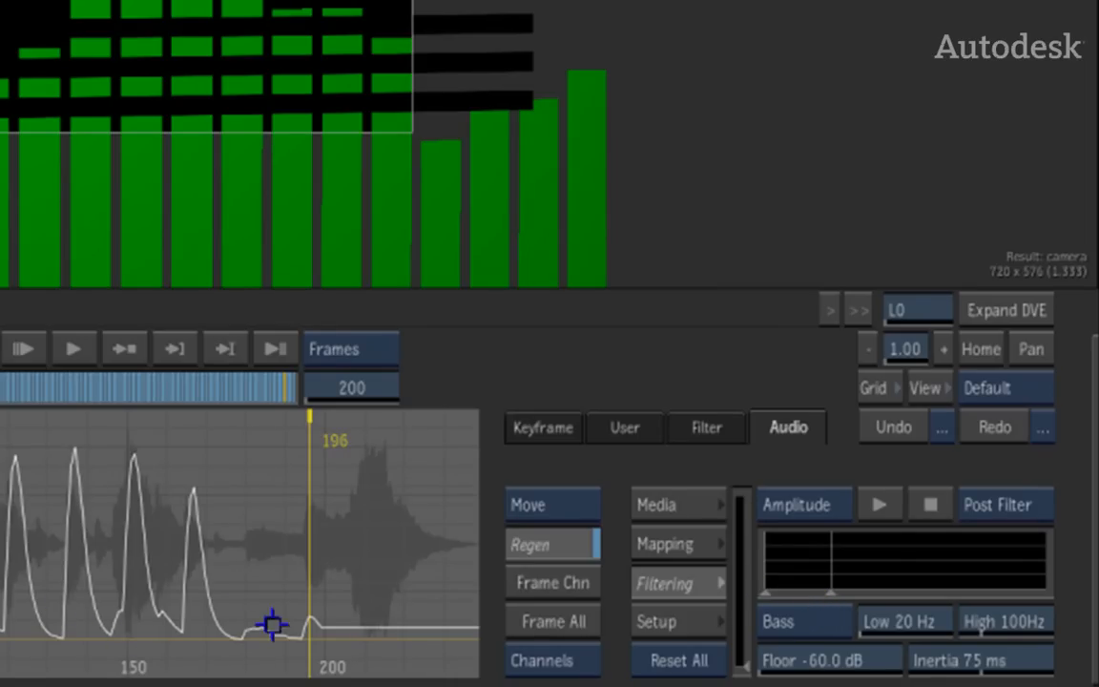
Show the Mapping settings with Link To Channel, Min Value and Max Value
{"action": "left_click", "coordinate": [664, 543]}
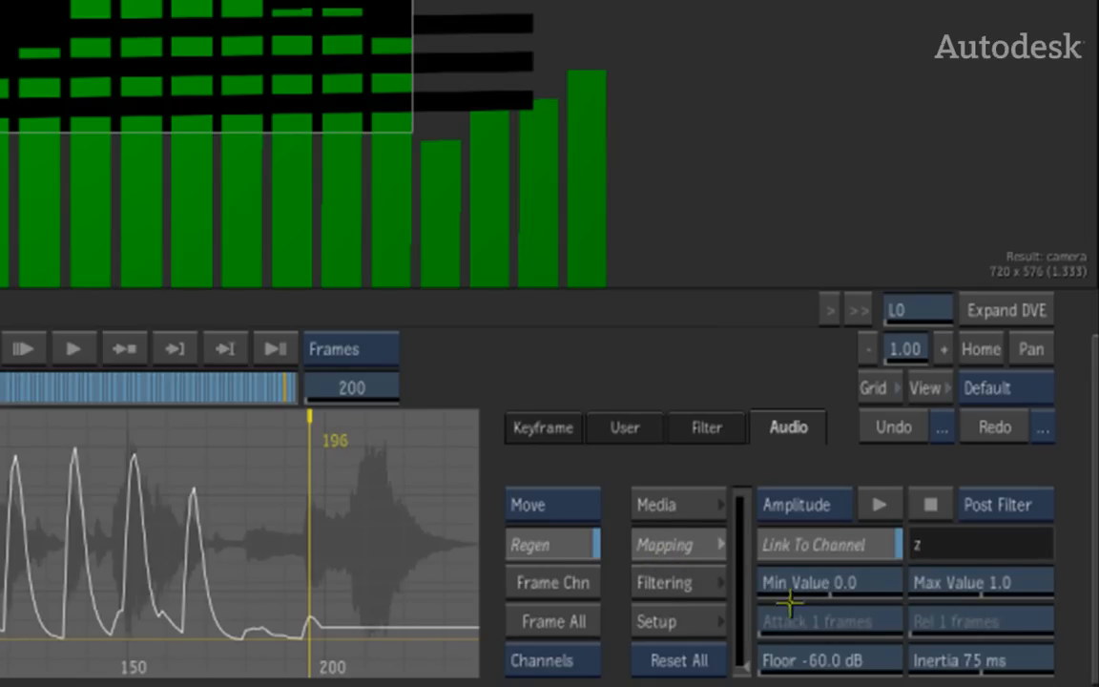
{"action": "mouse_move", "coordinate": [893, 561]}
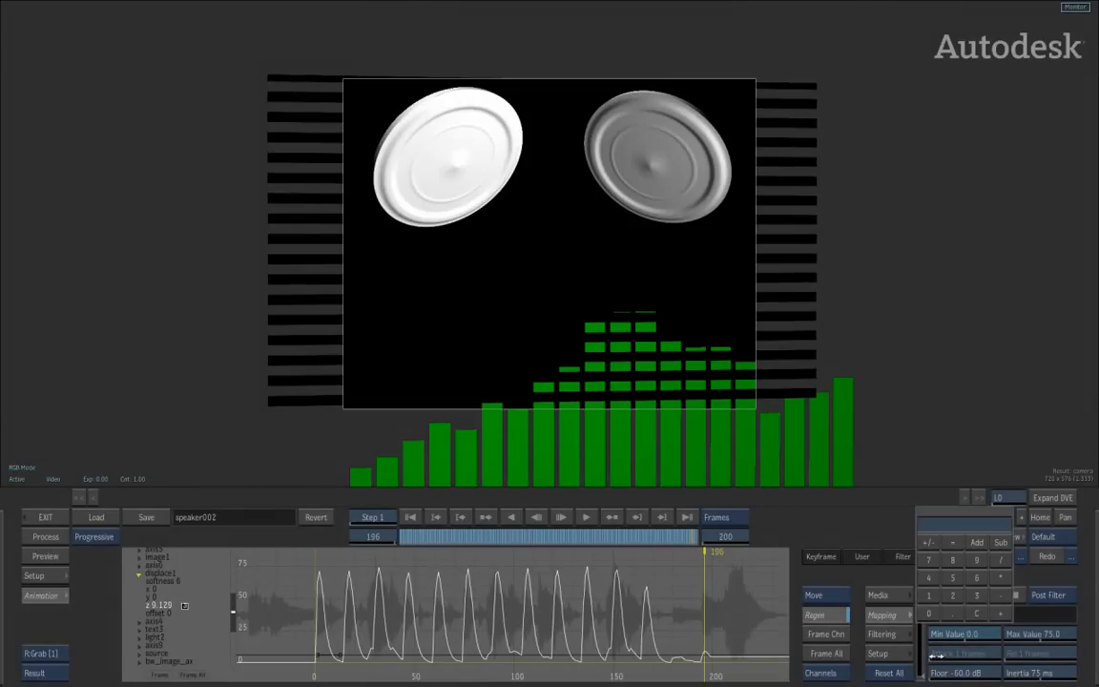
{"action": "mouse_move", "coordinate": [682, 141]}
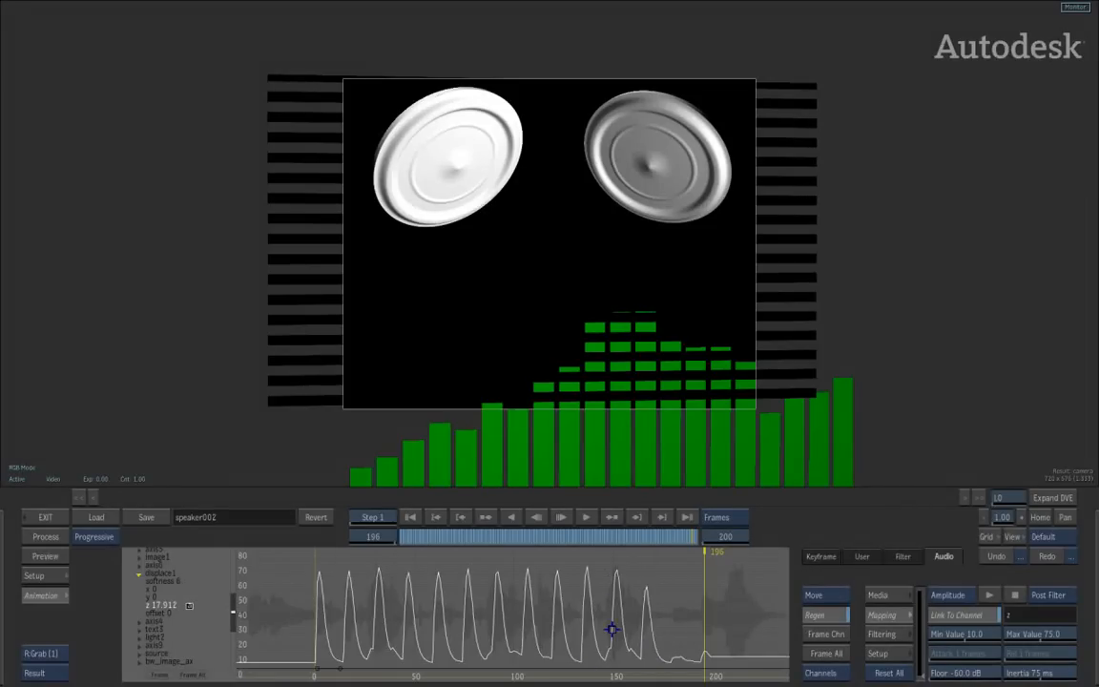
{"action": "mouse_move", "coordinate": [656, 203]}
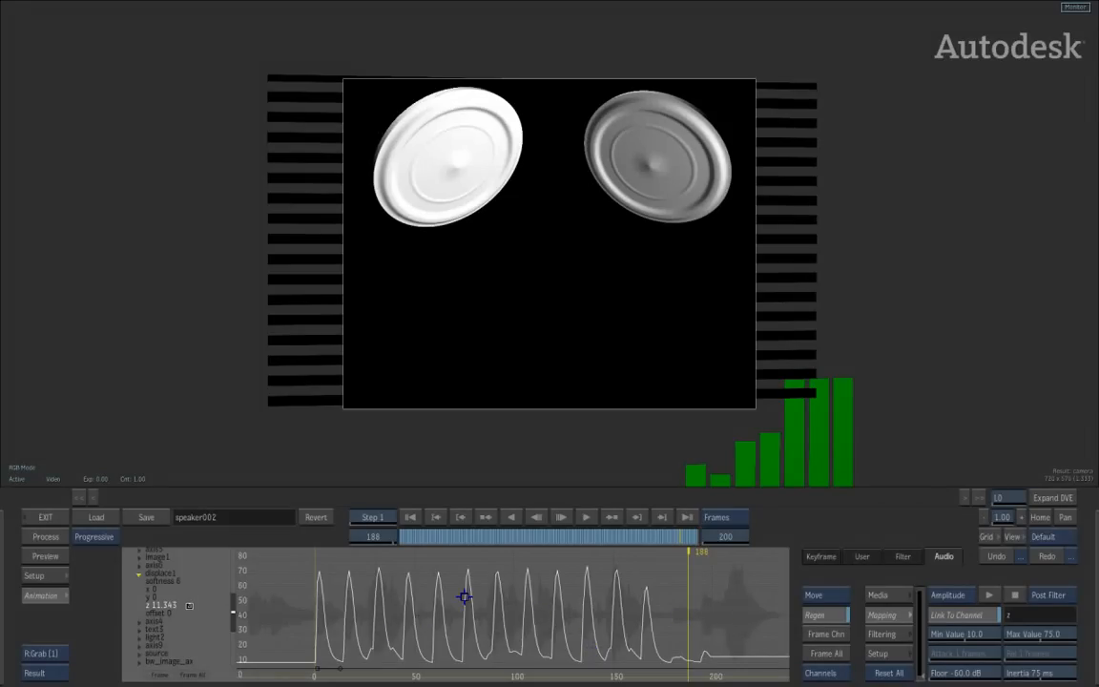
{"action": "mouse_move", "coordinate": [723, 627]}
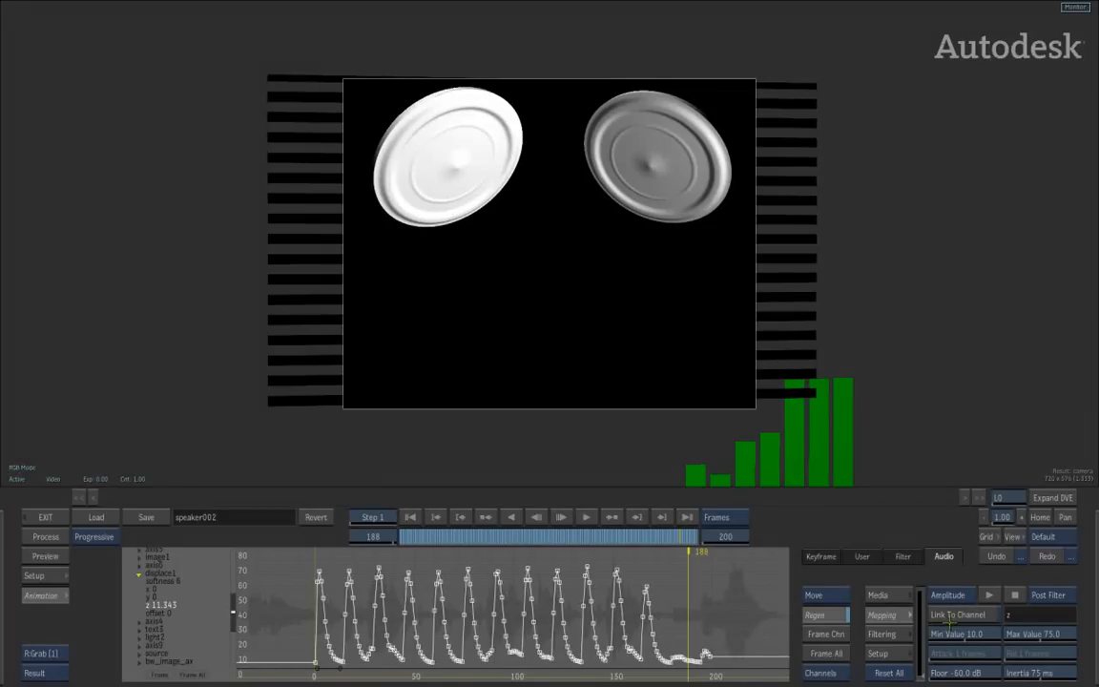
{"action": "left_click", "coordinate": [962, 613]}
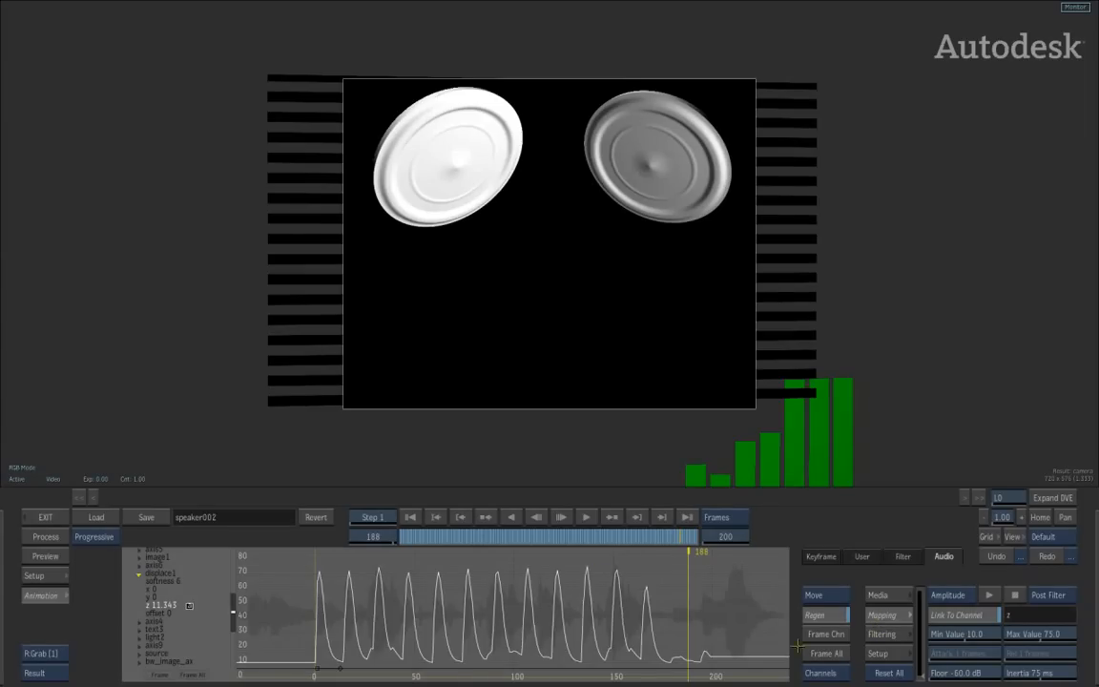
{"action": "mouse_move", "coordinate": [773, 637]}
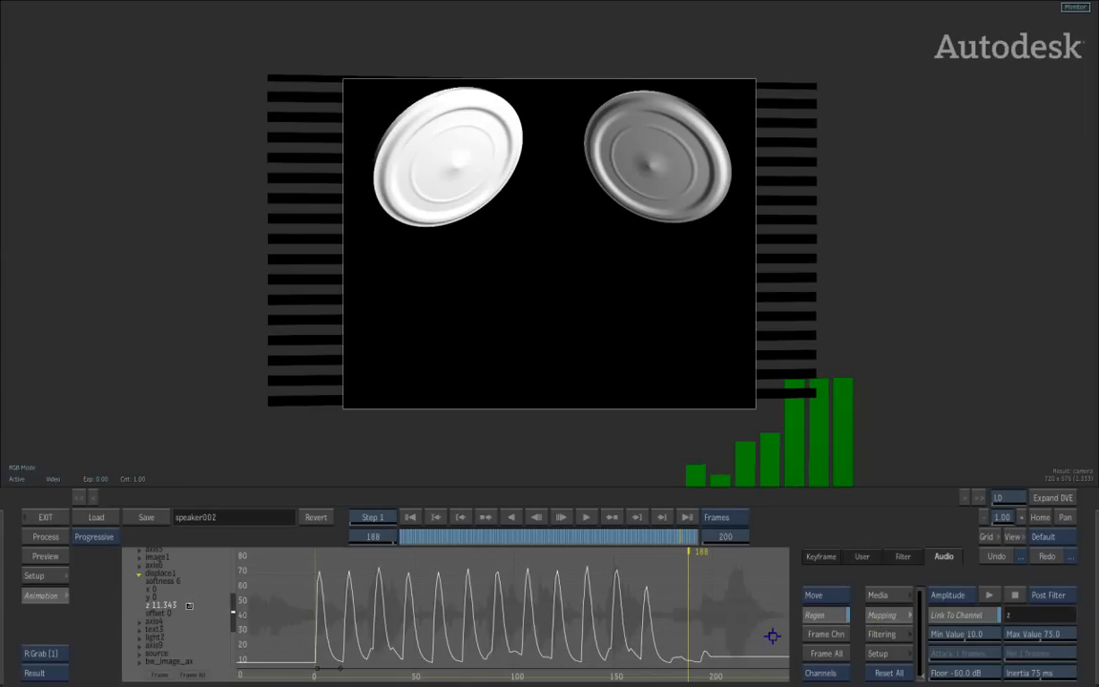